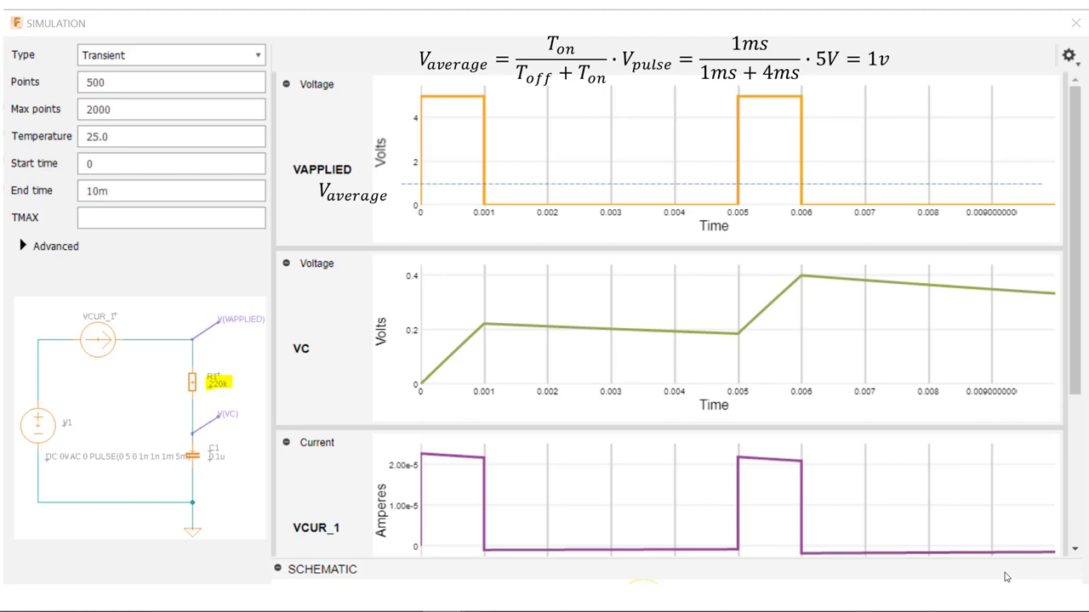
text(100m)
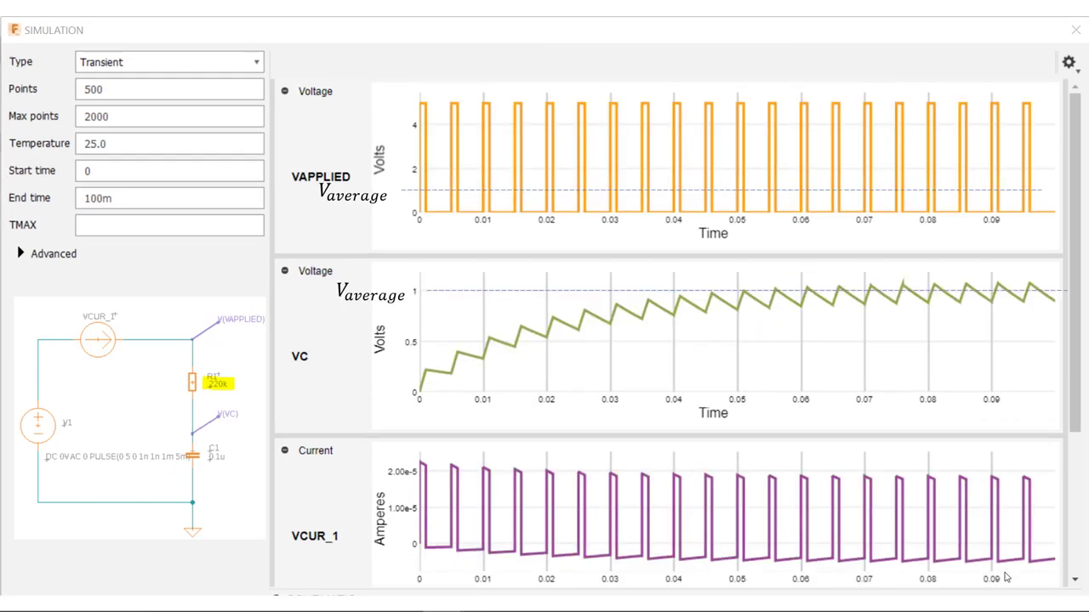